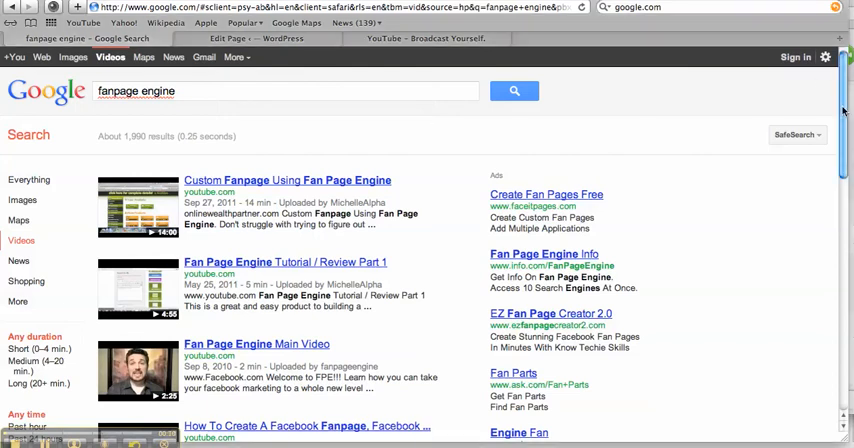
# - Sign in to the YouTube account as michellealpha
pyautogui.scroll(-3)
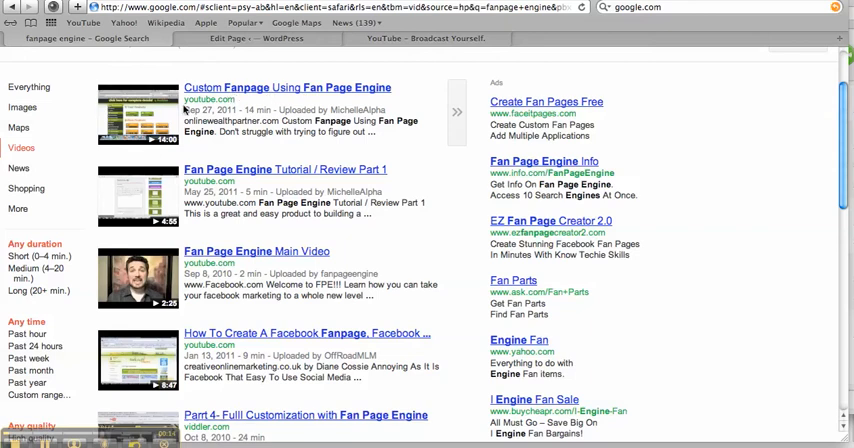
pyautogui.moveTo(197, 146)
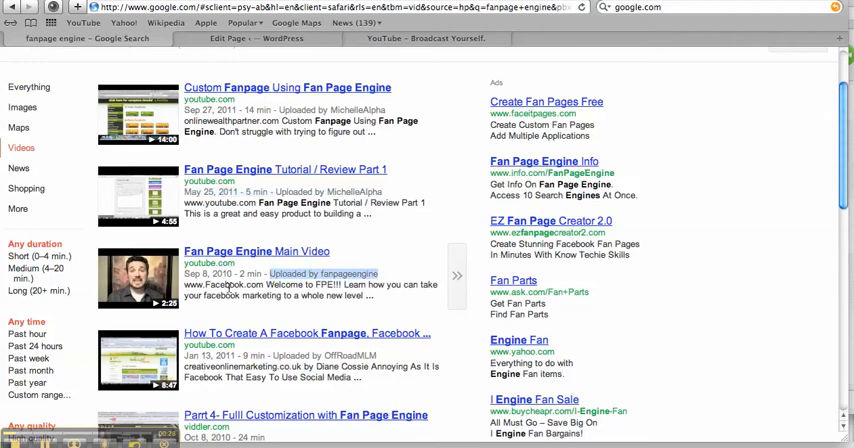
pyautogui.scroll(-3)
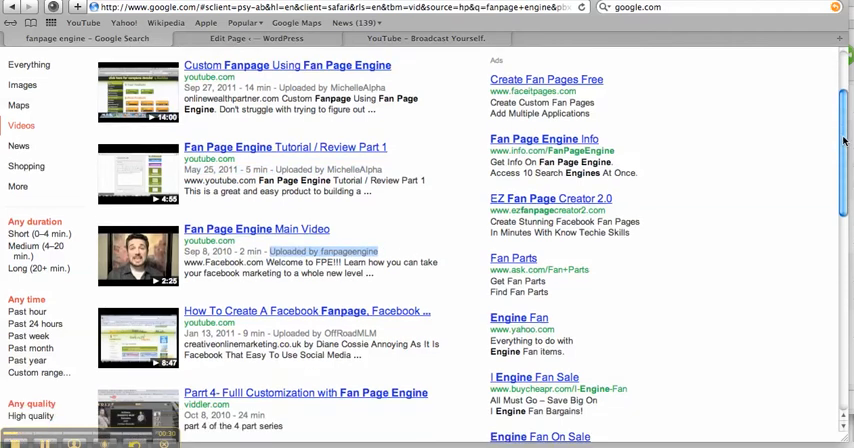
pyautogui.scroll(-3)
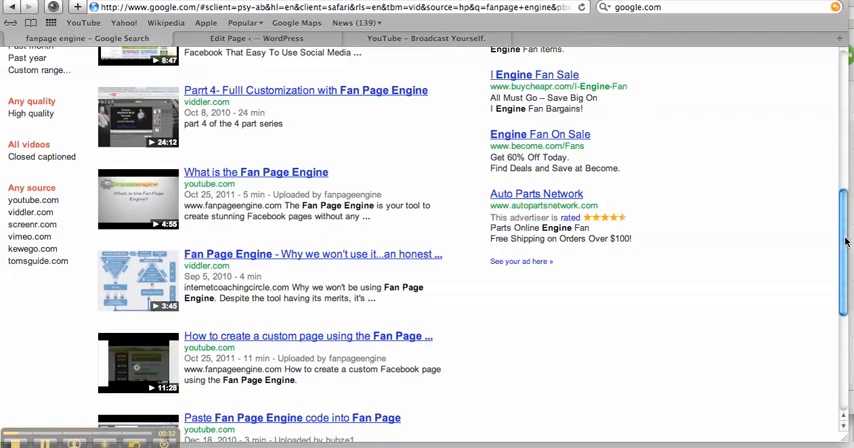
pyautogui.scroll(-3)
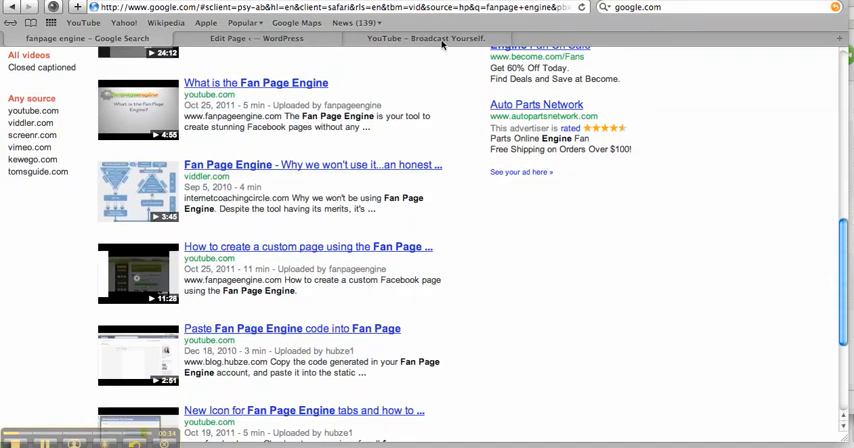
pyautogui.click(425, 38)
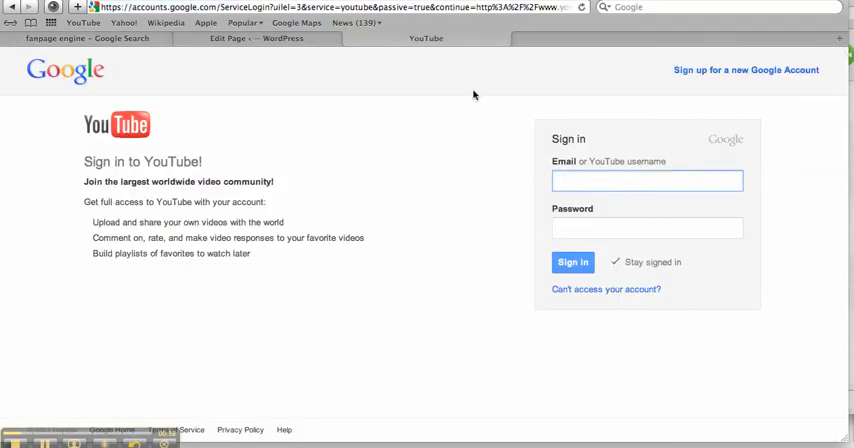
pyautogui.write('michellealpha')
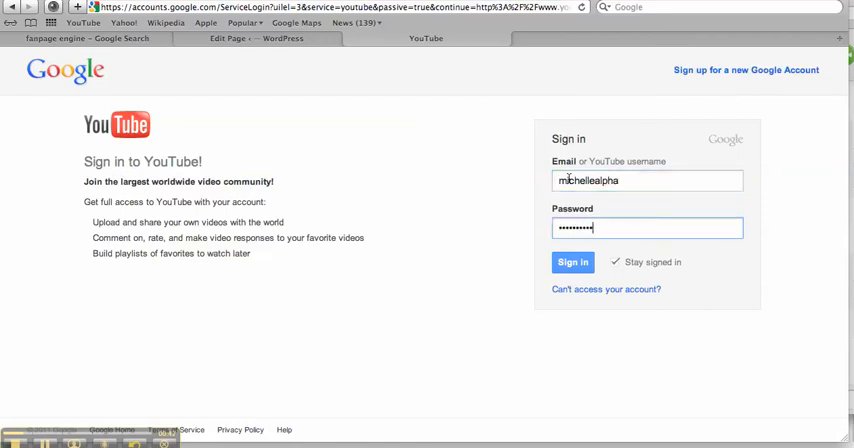
pyautogui.click(572, 261)
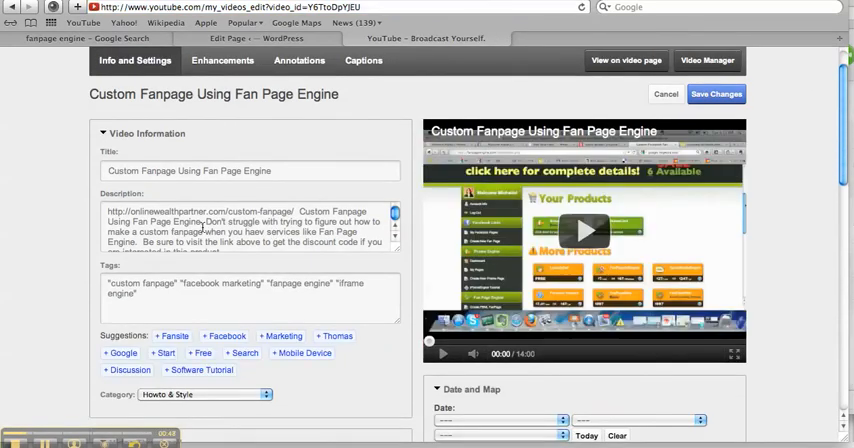
# - Select the video title to check it for the keyword
pyautogui.doubleClick(235, 170)
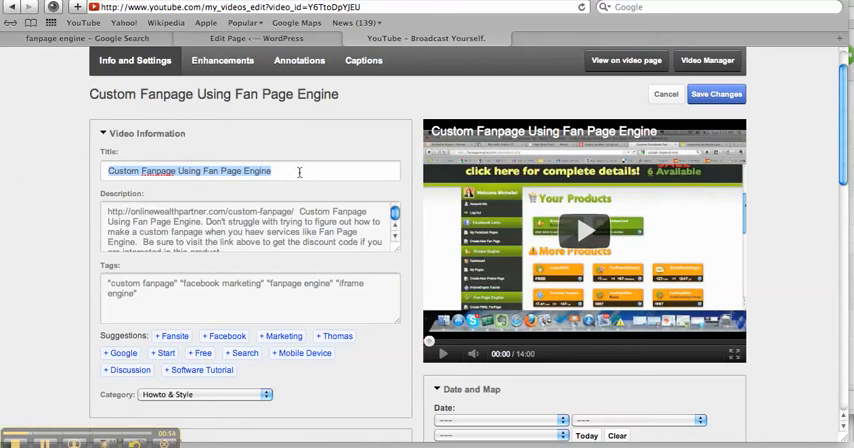
pyautogui.click(223, 170)
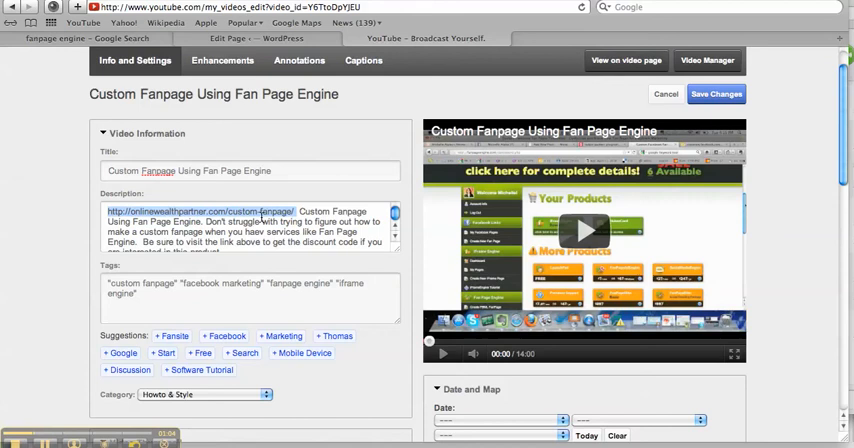
pyautogui.moveTo(372, 91)
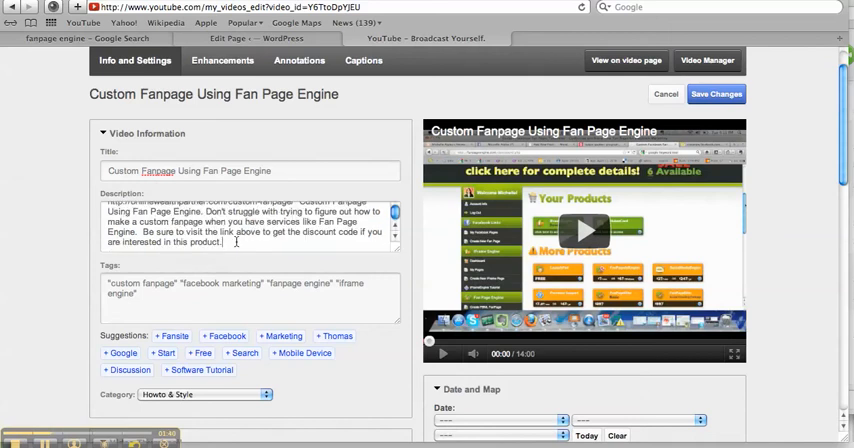
# - Add the fanpageengine.com link and discount code ALPHA for 20% off to the description
pyautogui.write('or click here http://fanp')
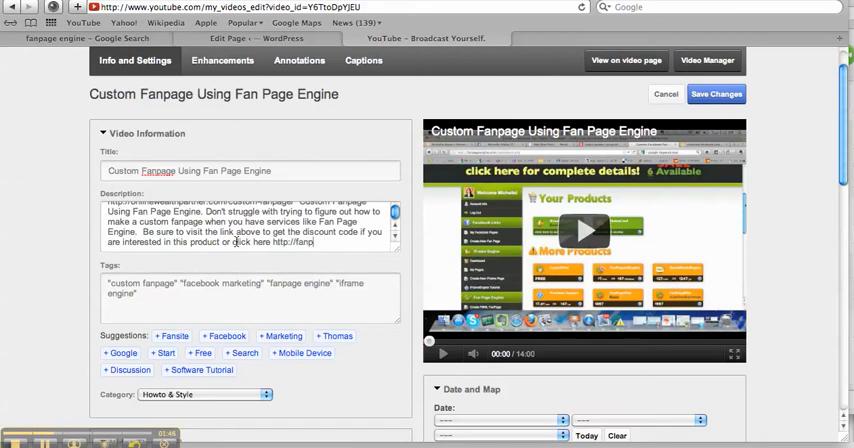
pyautogui.write('www.')
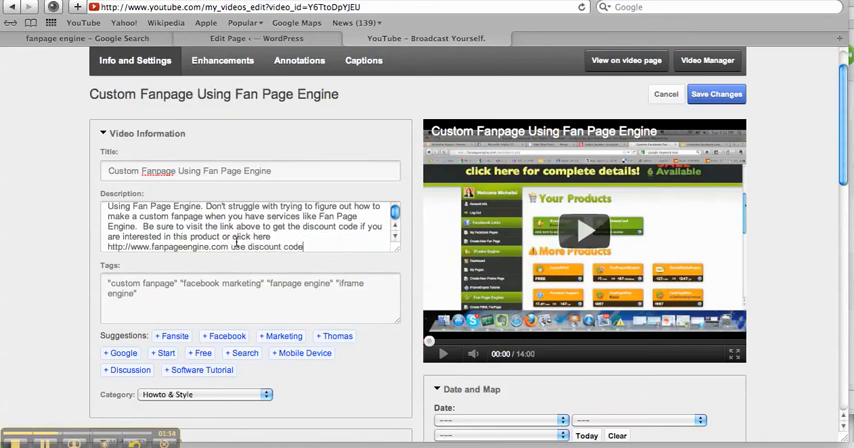
pyautogui.write('ALPHA')
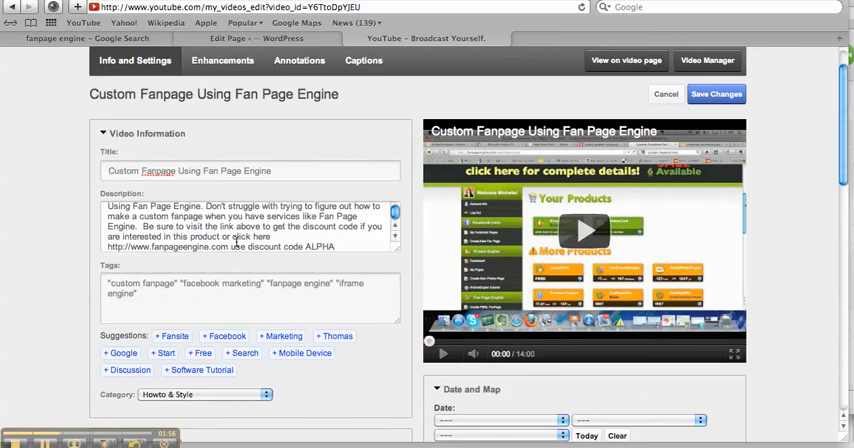
pyautogui.write('to get 20%')
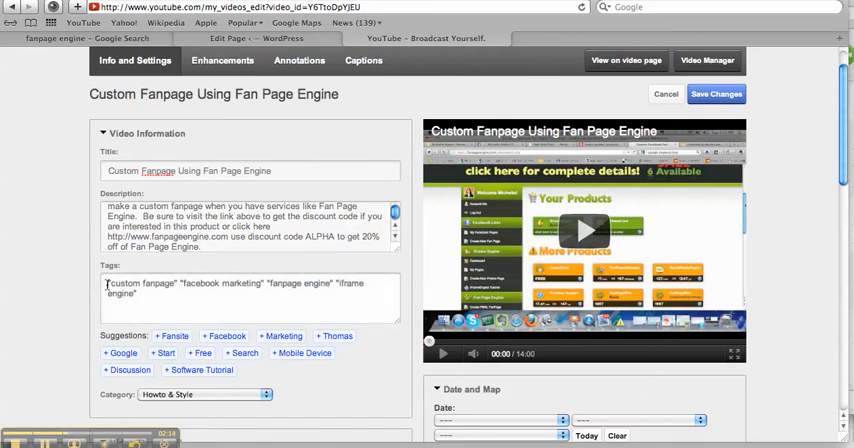
# - Put 'Fan page Engine' first in Tags and save the video details
pyautogui.write('Fan page Engine')
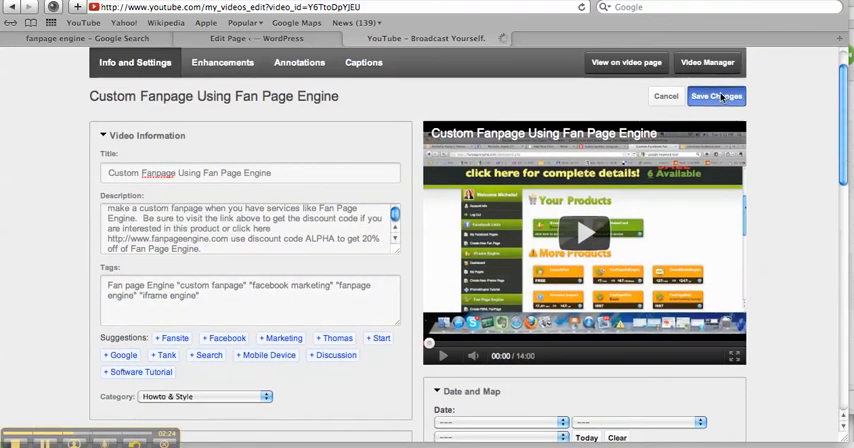
pyautogui.click(715, 96)
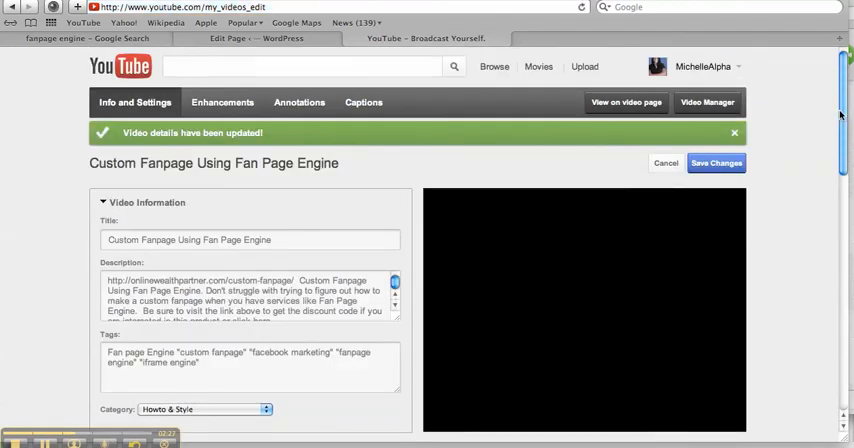
pyautogui.scroll(-3)
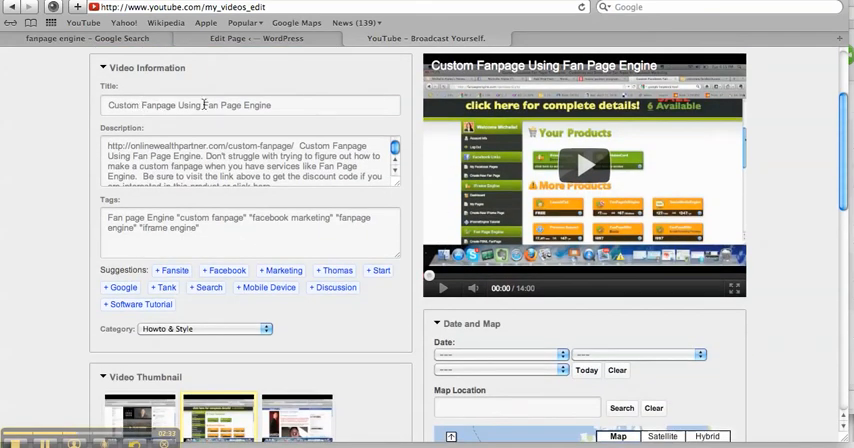
pyautogui.doubleClick(235, 105)
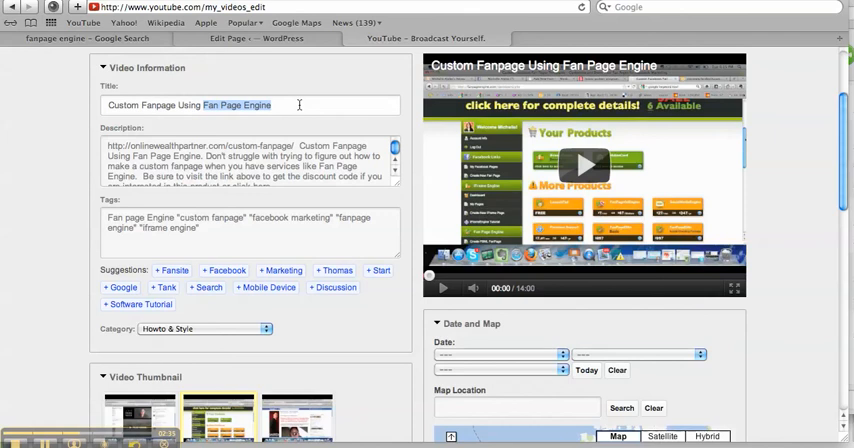
pyautogui.doubleClick(200, 146)
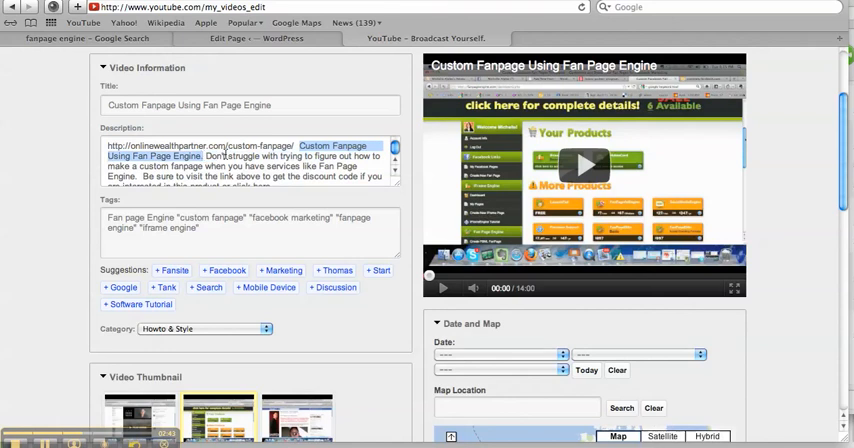
pyautogui.scroll(-3)
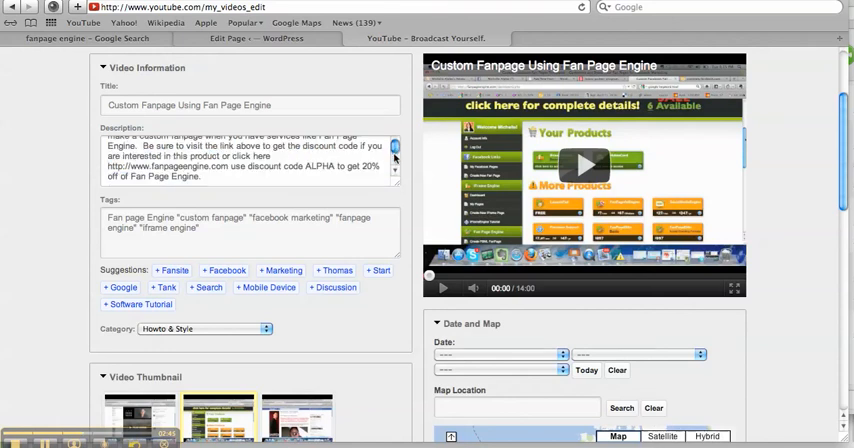
pyautogui.doubleClick(164, 177)
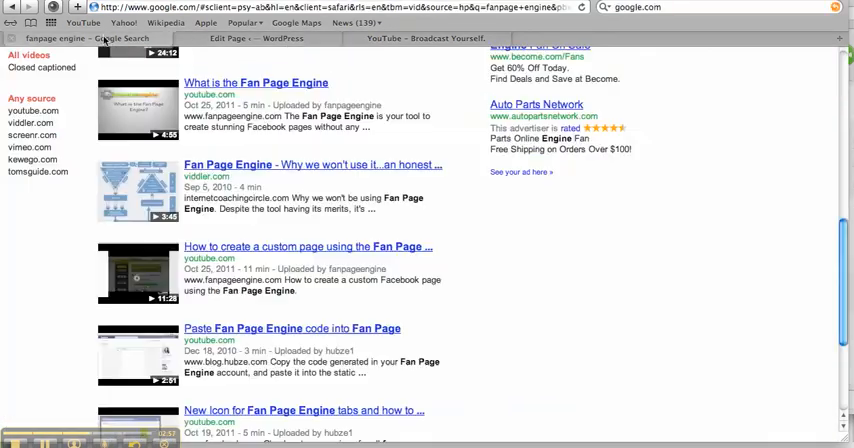
# - Scroll the Google Search results back up to the search box
pyautogui.scroll(3)
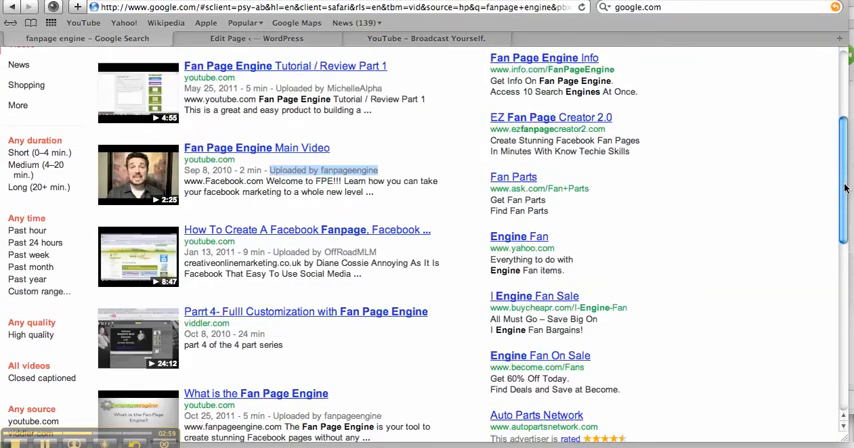
pyautogui.scroll(3)
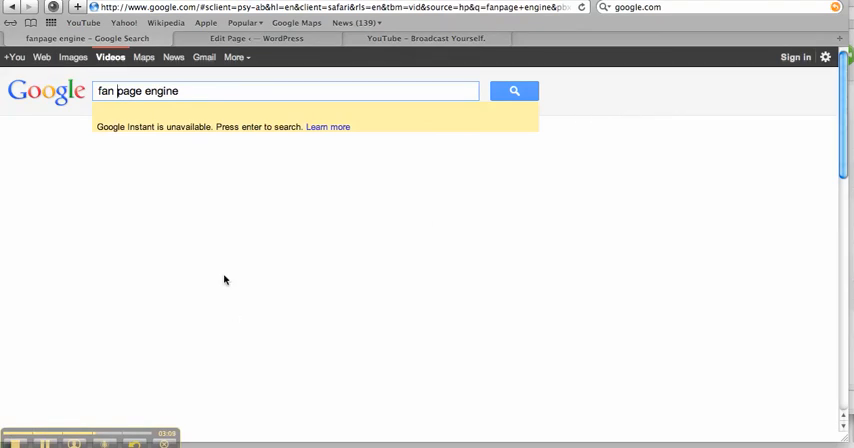
pyautogui.moveTo(94, 371)
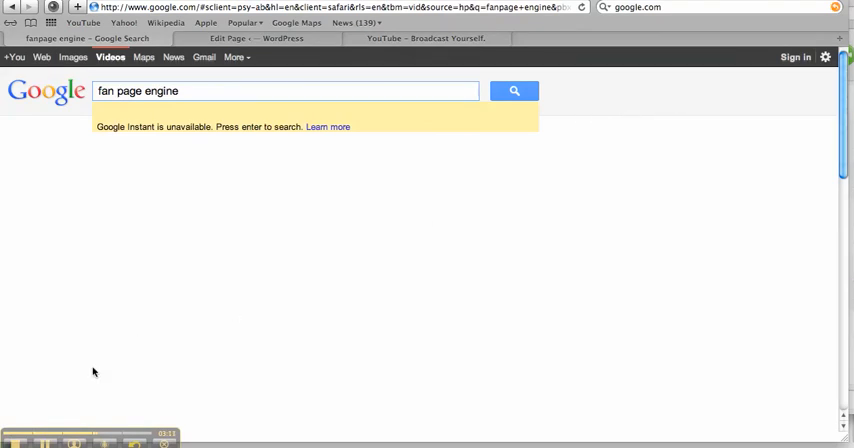